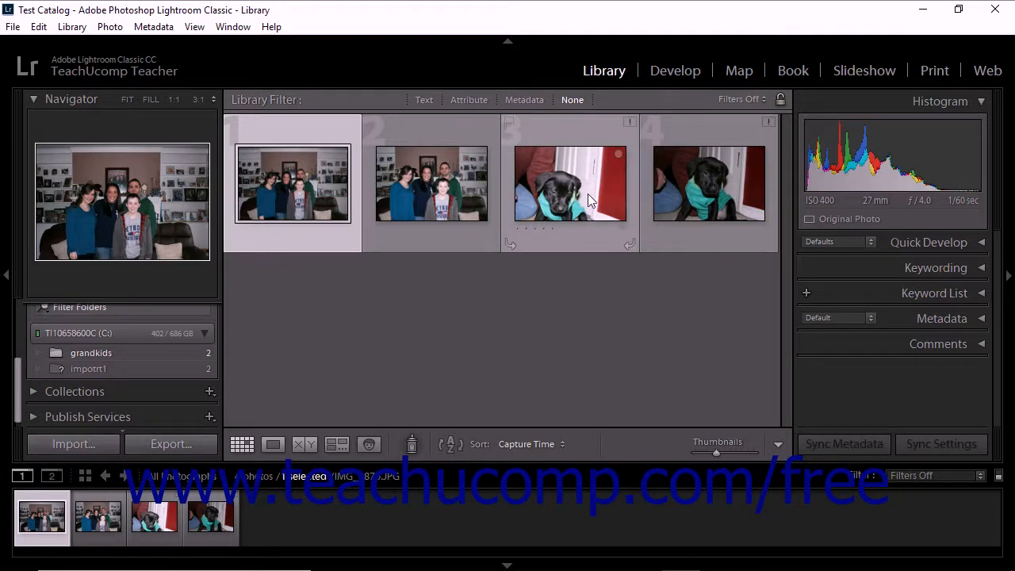
mouse_move(630, 122)
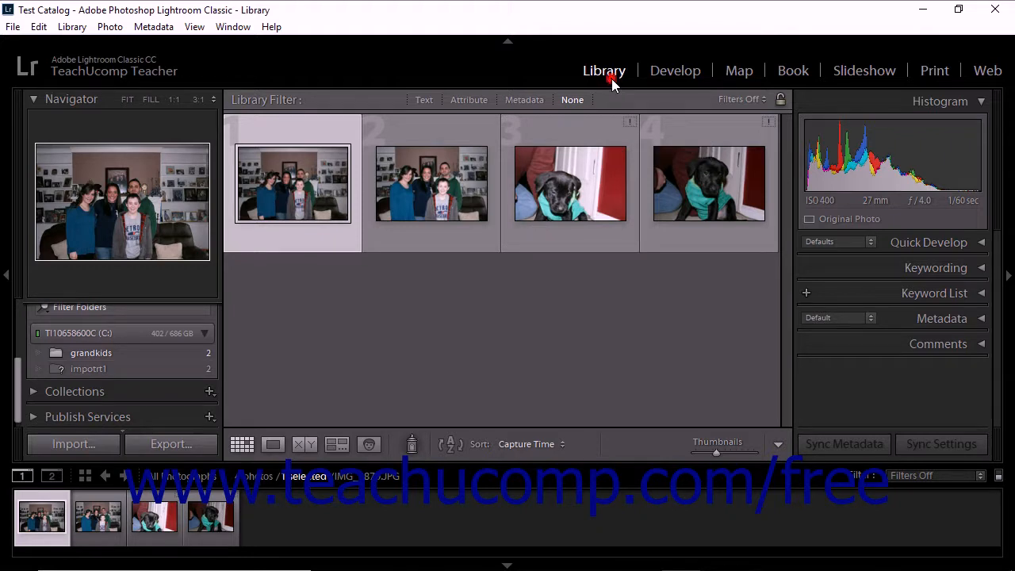
Use Library > Find All Missing Photos to list the two missing puppy photos.
left_click(72, 27)
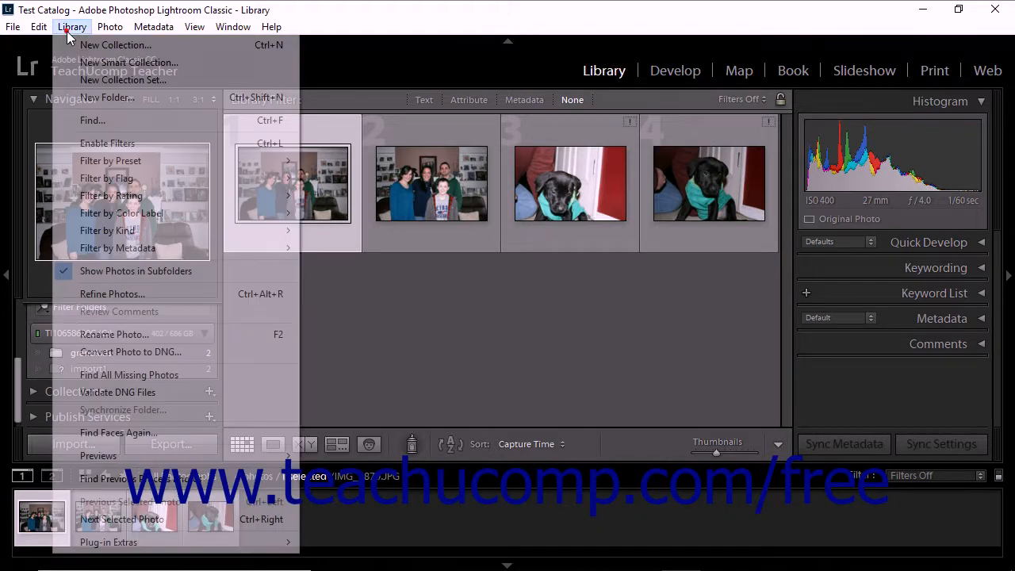
mouse_move(128, 374)
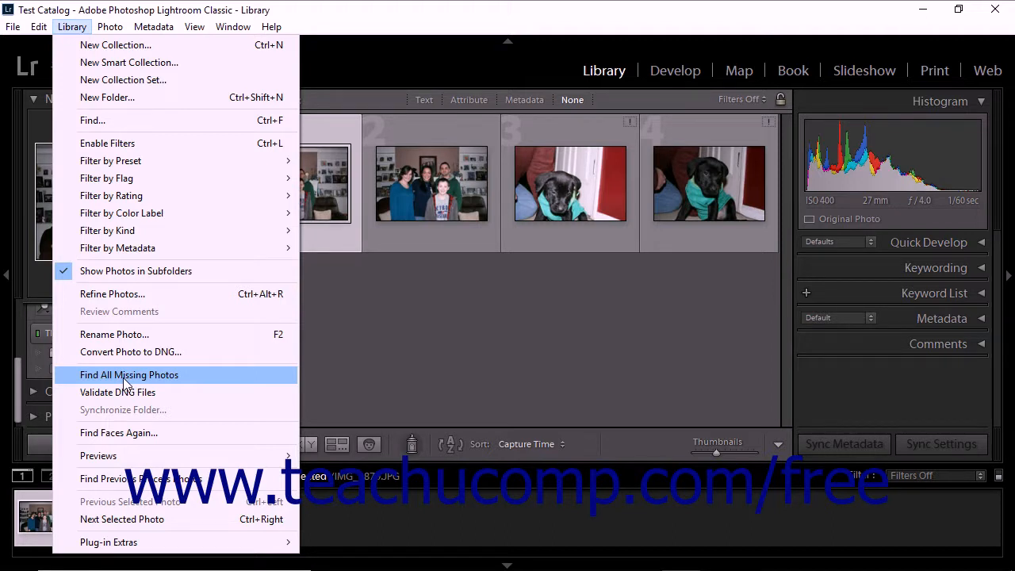
left_click(129, 374)
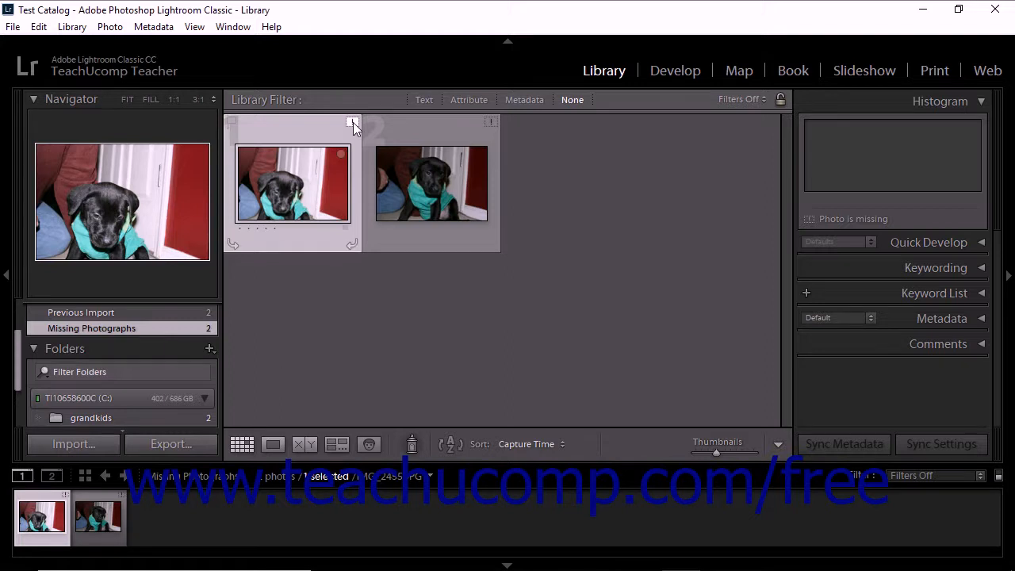
mouse_move(353, 124)
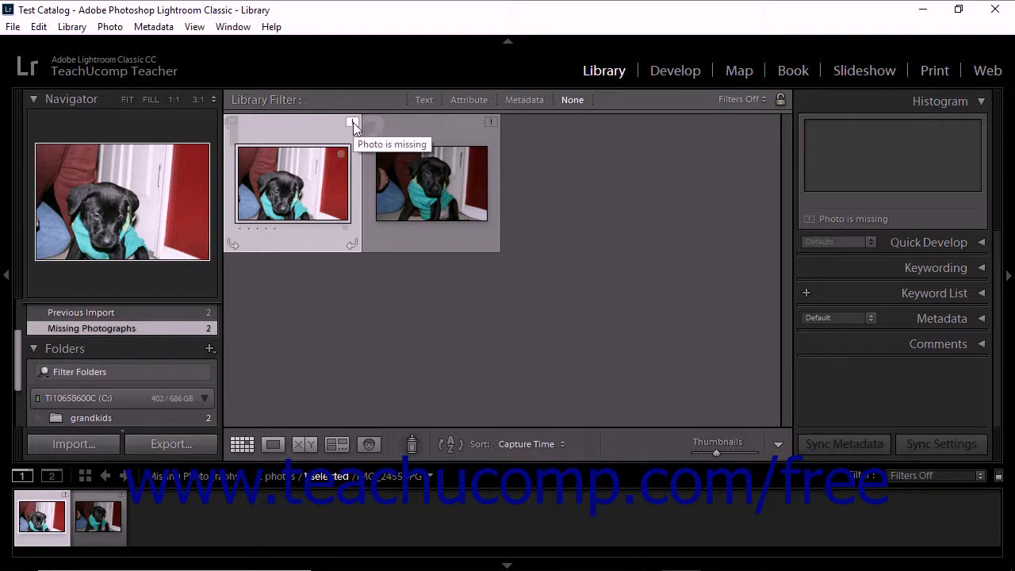
Start relinking IMG_2455.JPG from its missing-file badge and choose Locate.
left_click(353, 125)
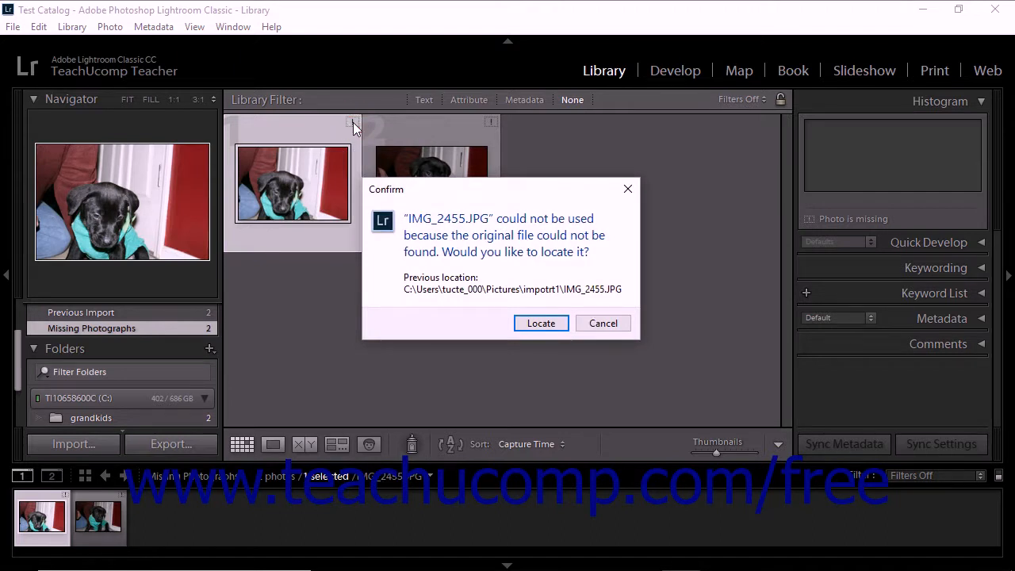
mouse_move(355, 125)
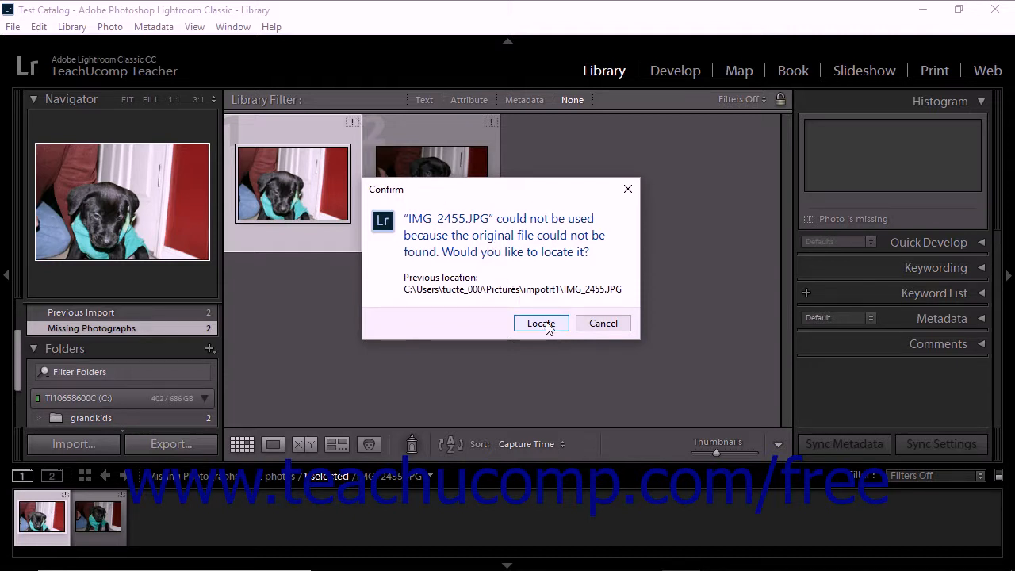
left_click(541, 323)
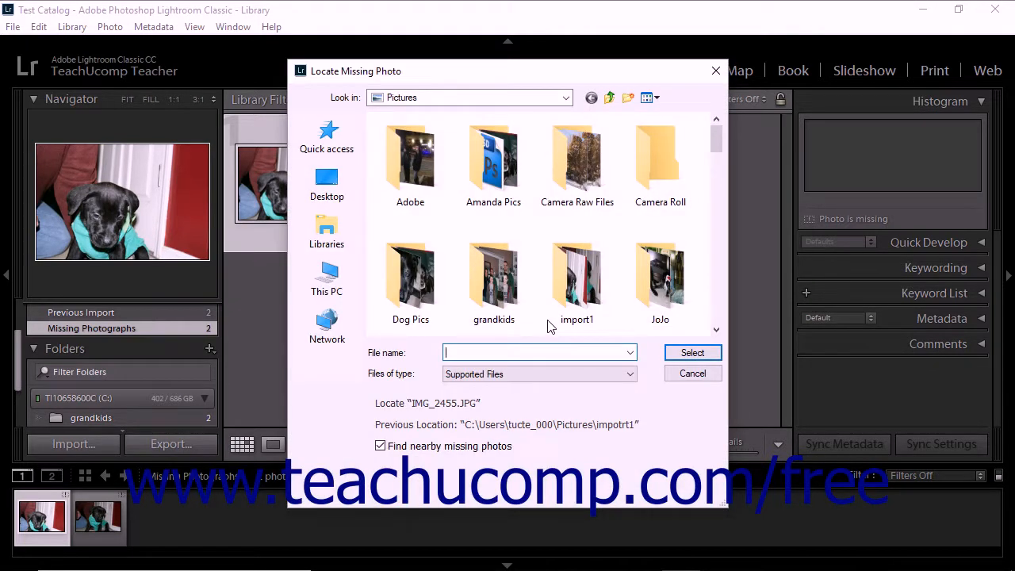
Select IMG_2455 in the import1 folder with Find nearby missing photos enabled.
double_click(577, 278)
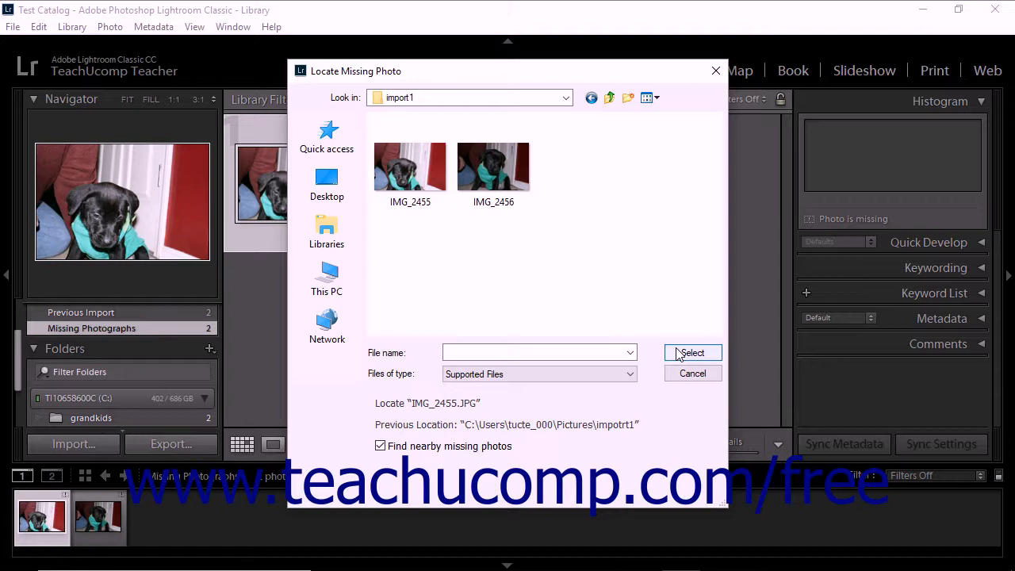
mouse_move(492, 456)
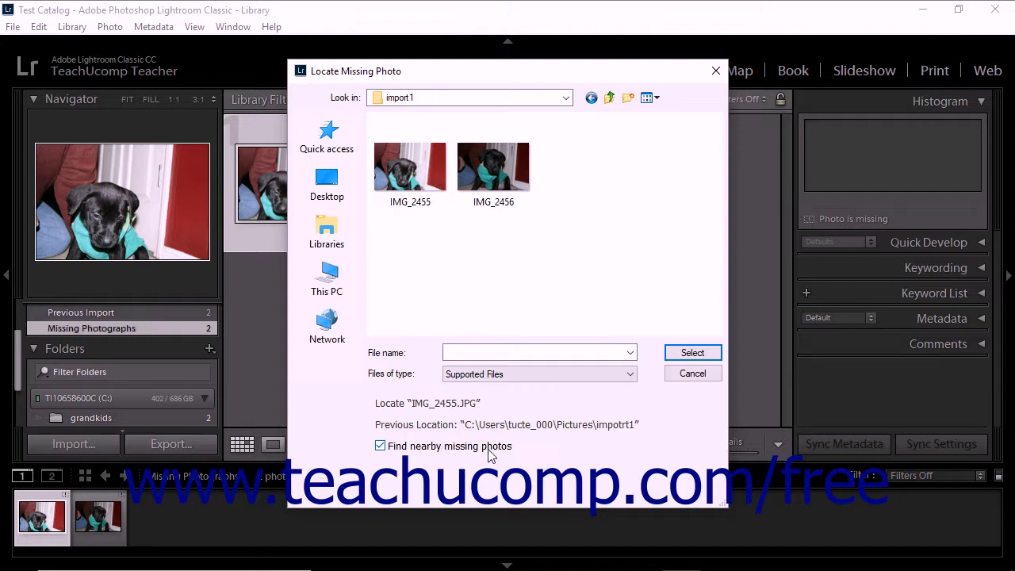
mouse_move(403, 434)
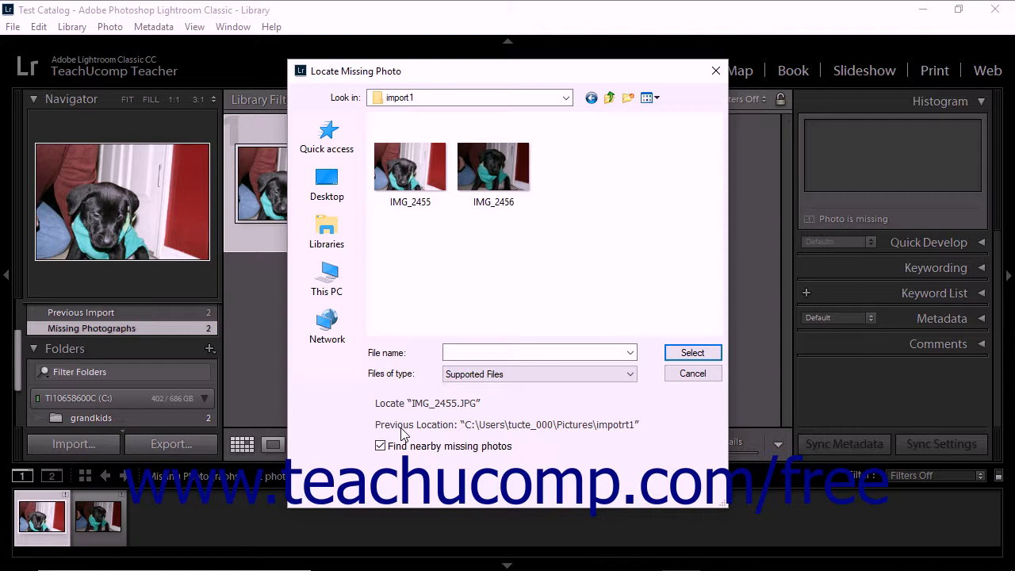
left_click(539, 352)
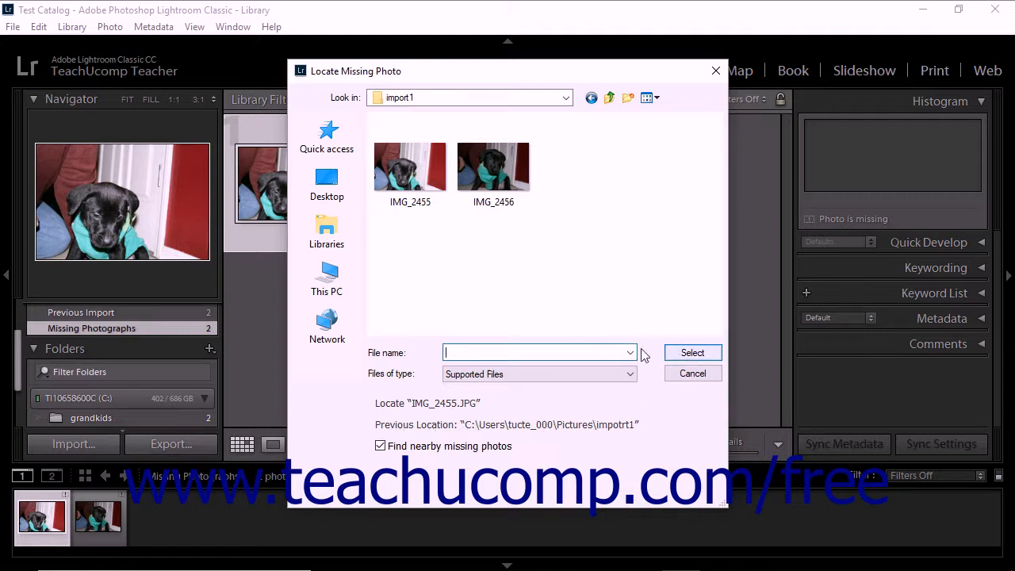
left_click(410, 167)
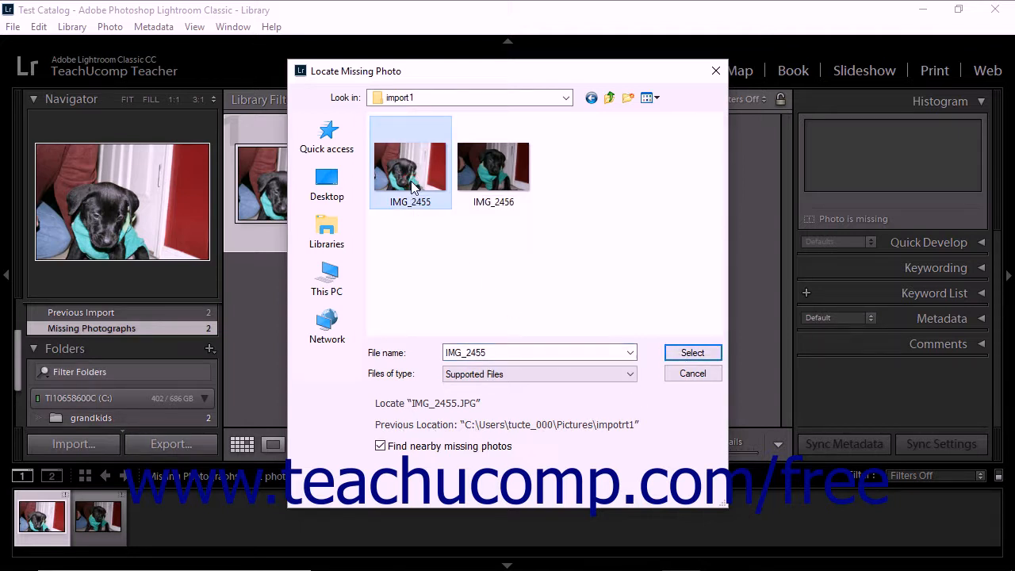
left_click(691, 352)
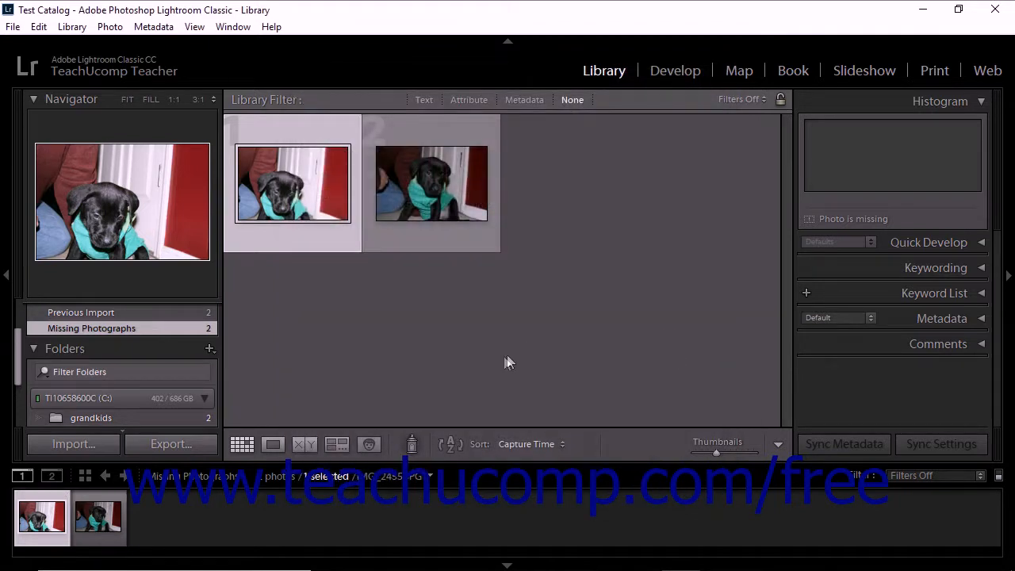
mouse_move(312, 390)
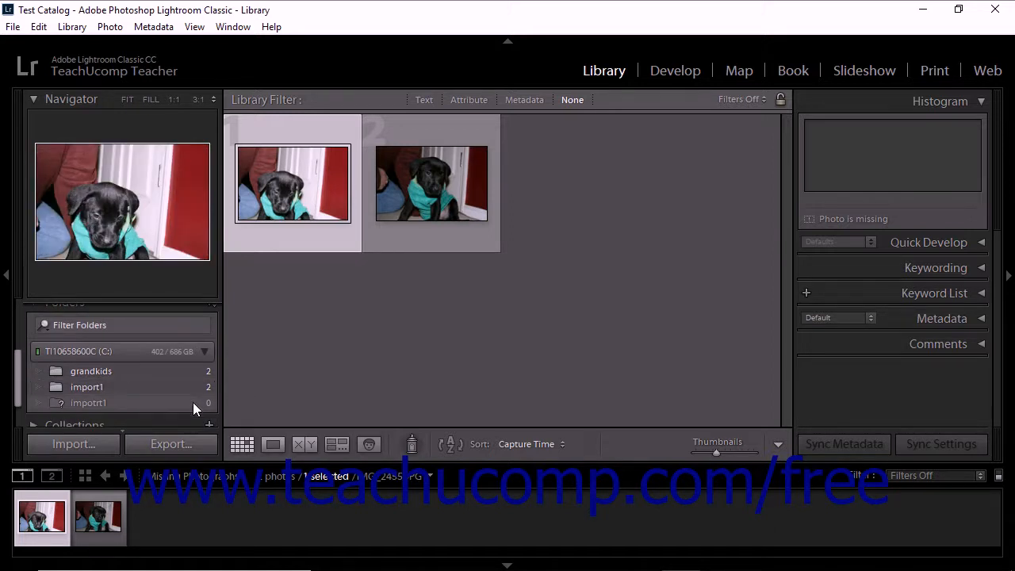
mouse_move(67, 403)
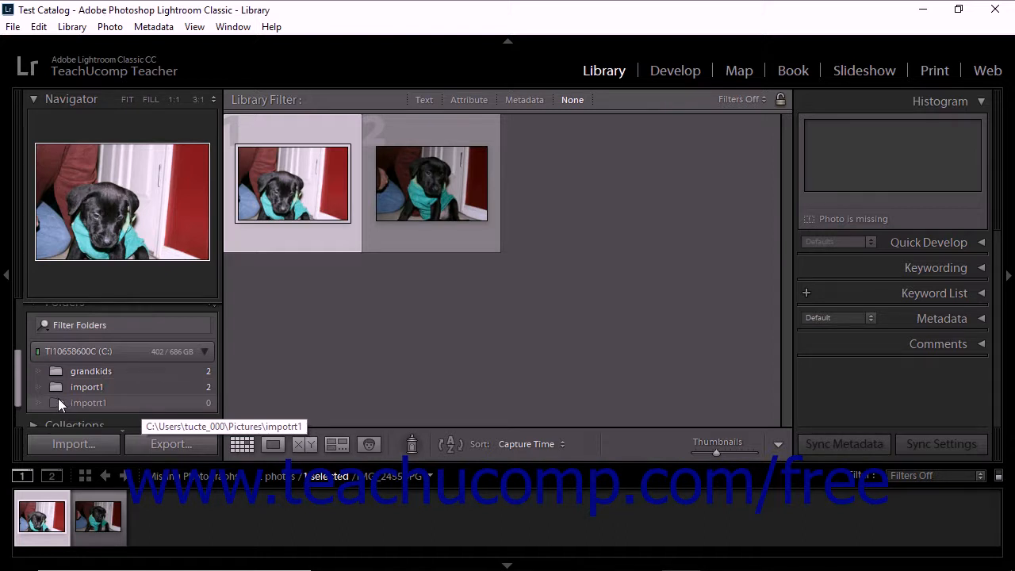
Point the missing impotrt1 folder at import1 via Find Missing Folder.
right_click(88, 403)
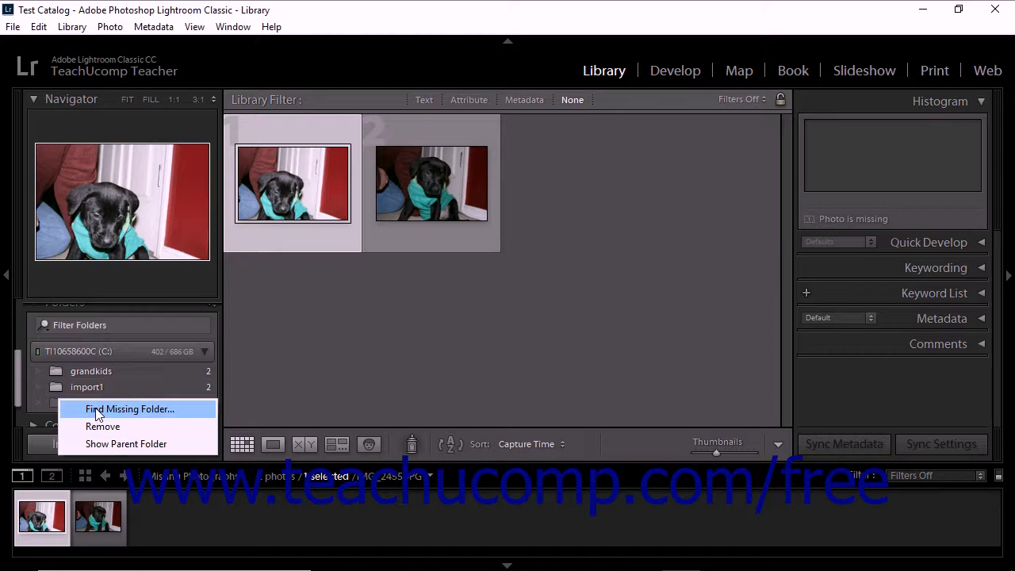
left_click(130, 409)
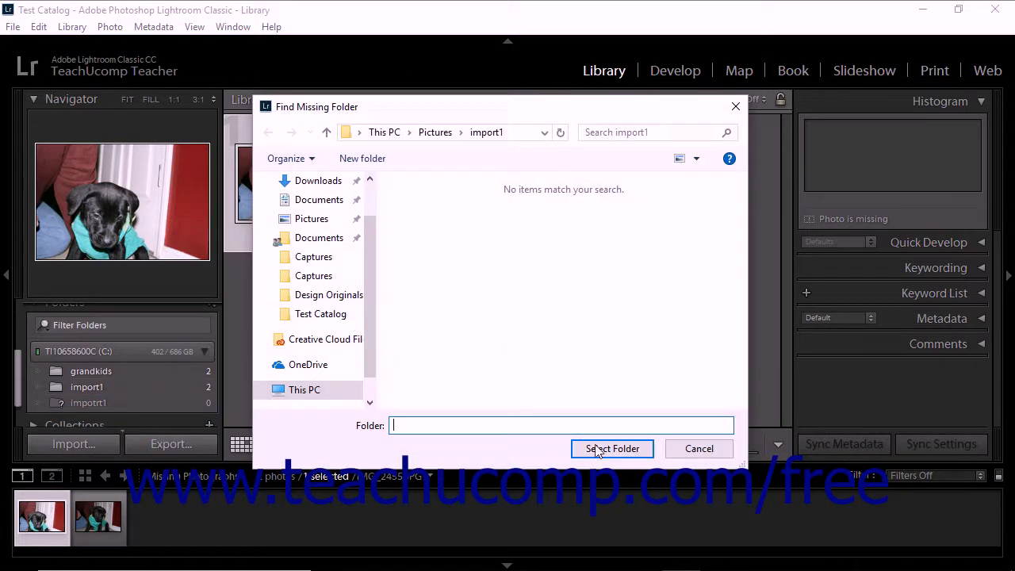
left_click(612, 448)
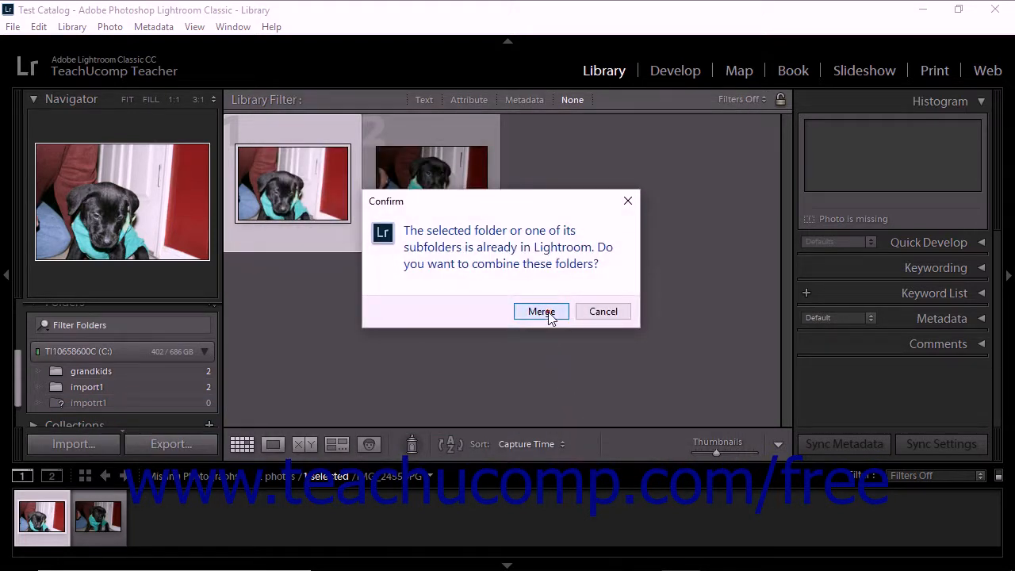